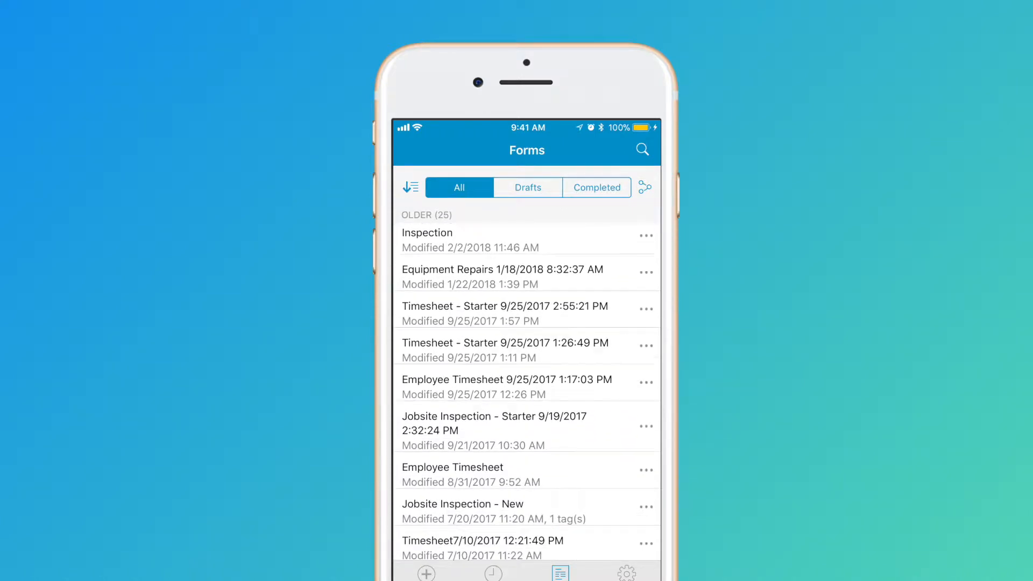
Step: Scroll the mobile Forms list down to mid-2017 entries like Job Proposal and Inventory
{"action": "scroll", "scroll_direction": "down", "scroll_amount": 3}
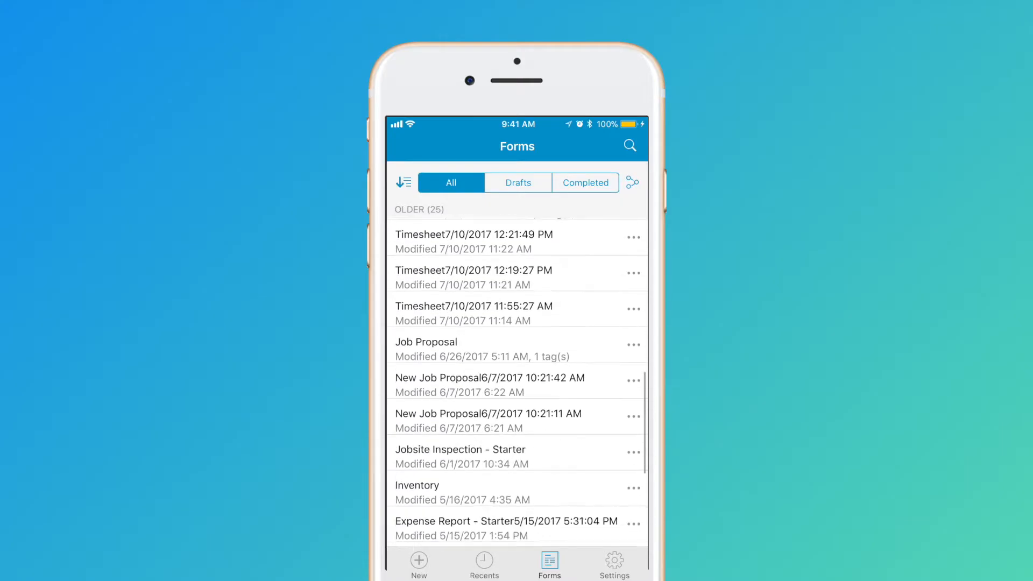
Step: Switch the mobile Forms list to the Completed view
{"action": "left_click", "coordinate": [585, 183]}
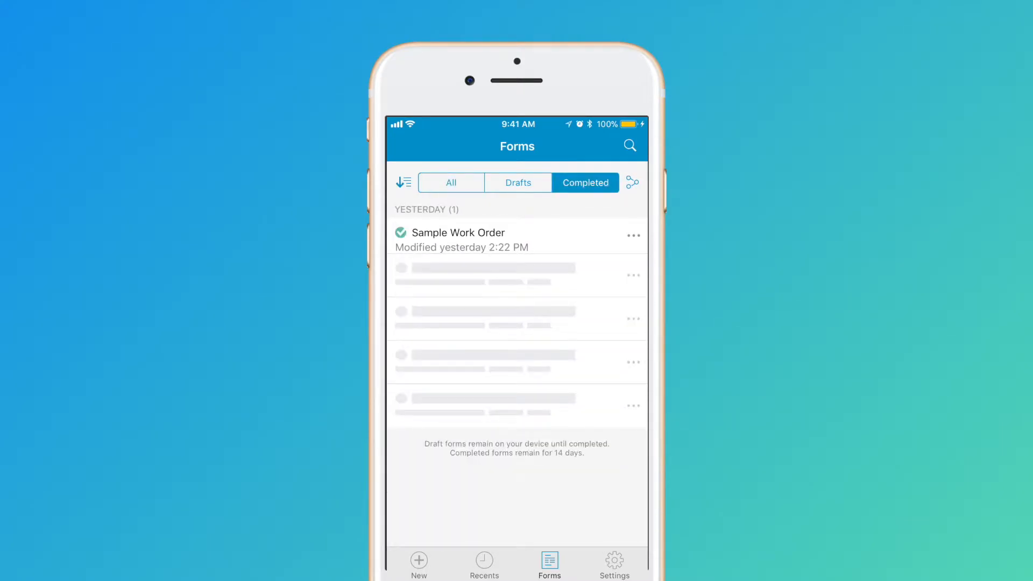
{"action": "left_click", "coordinate": [517, 183]}
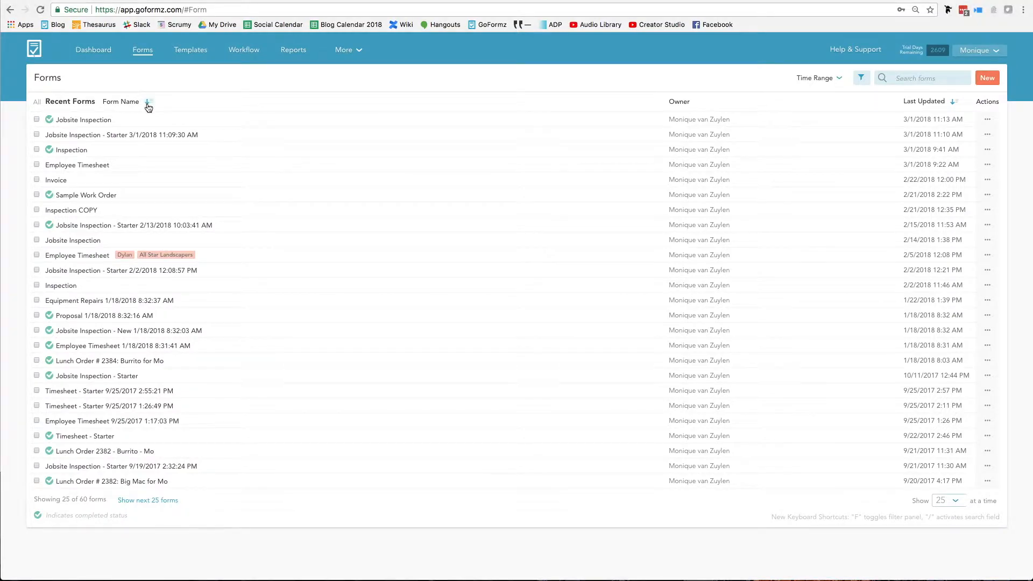
Step: Sort the web Forms list alphabetically by Form Name and show the filter panel
{"action": "left_click", "coordinate": [149, 104]}
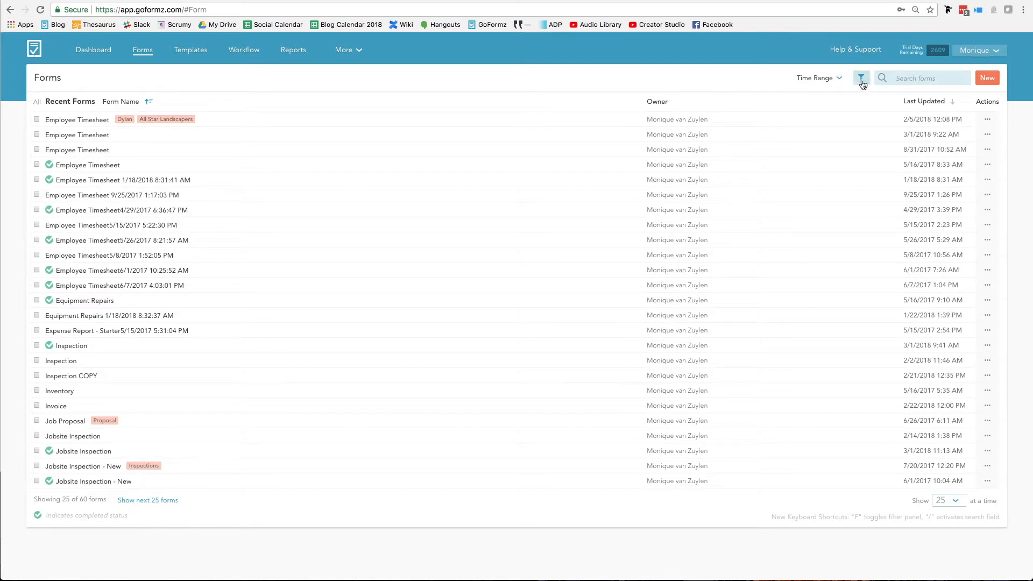
{"action": "left_click", "coordinate": [861, 77]}
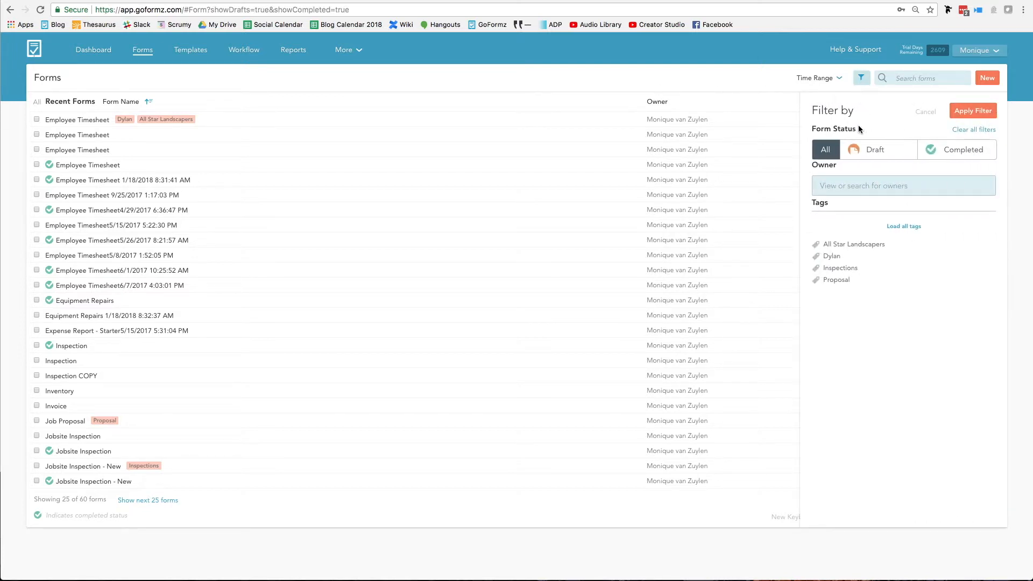